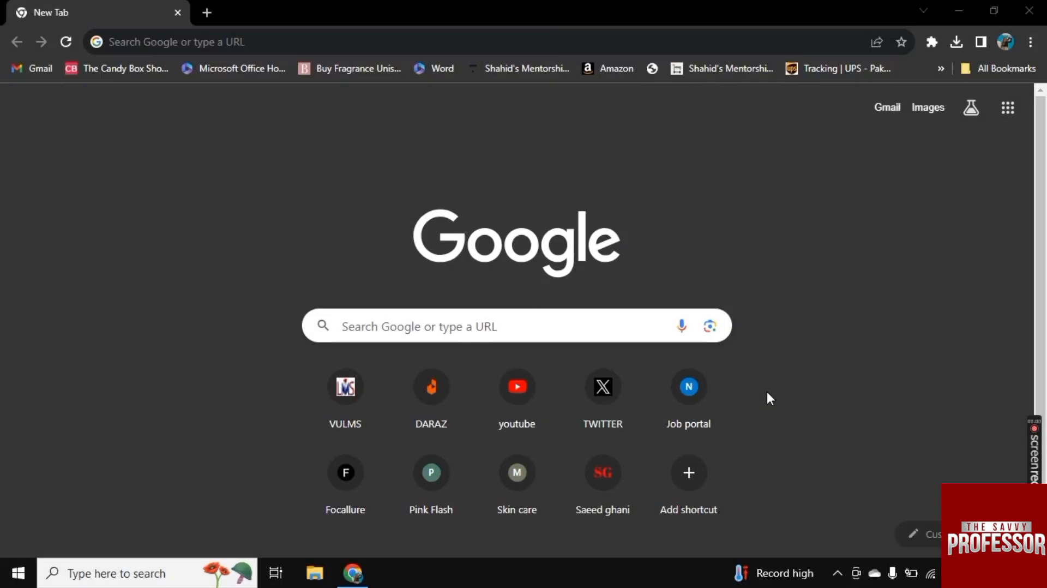
# Search Google for 'google fonts' and open the Google Fonts: Browse Fonts result.
pyautogui.write('google fonts')
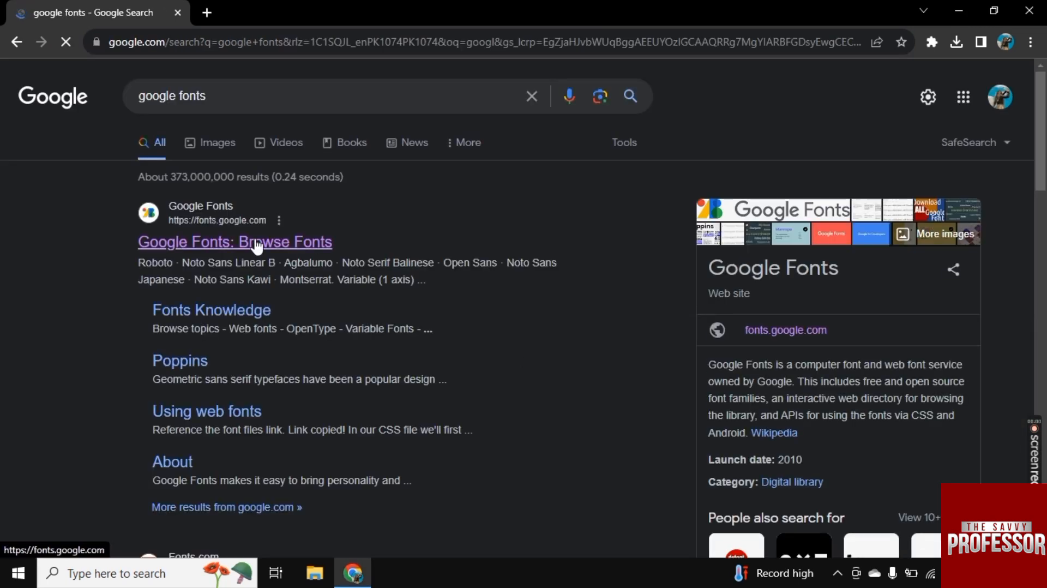
pyautogui.click(234, 242)
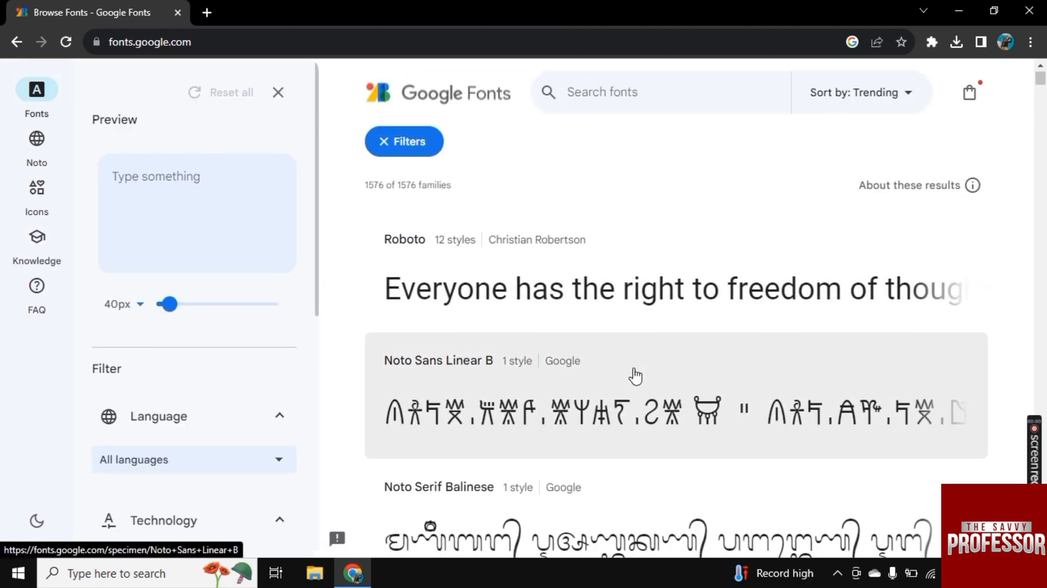
# Scroll through the Google Fonts catalog to reach the Agbalumo font.
pyautogui.scroll(-3)
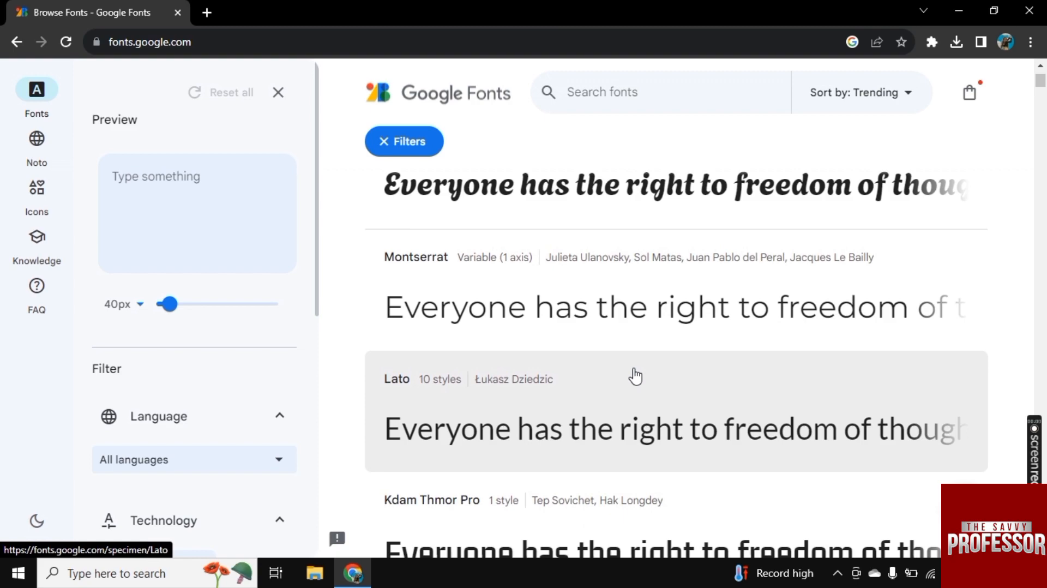
pyautogui.scroll(-3)
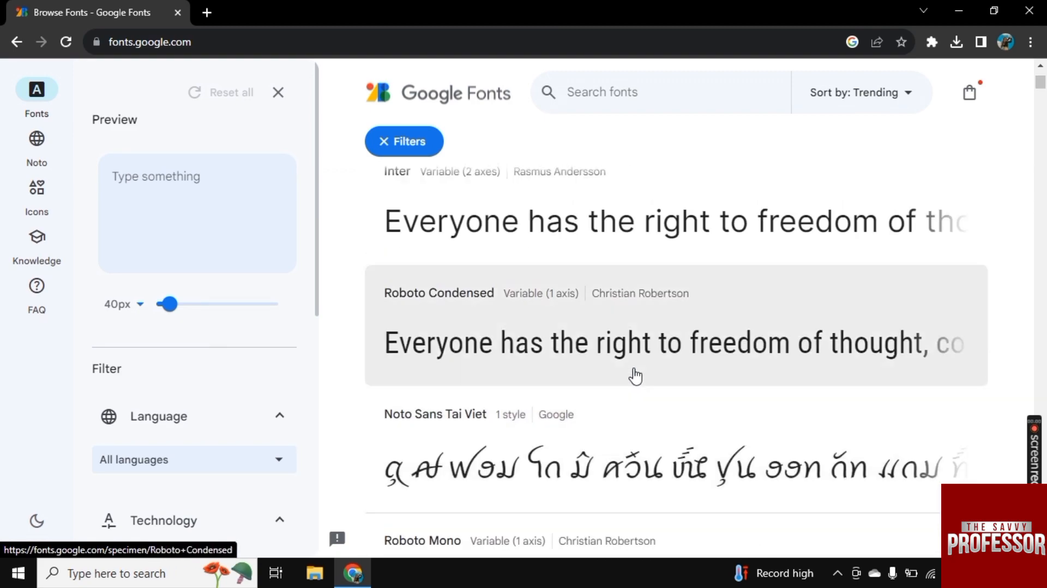
pyautogui.scroll(-3)
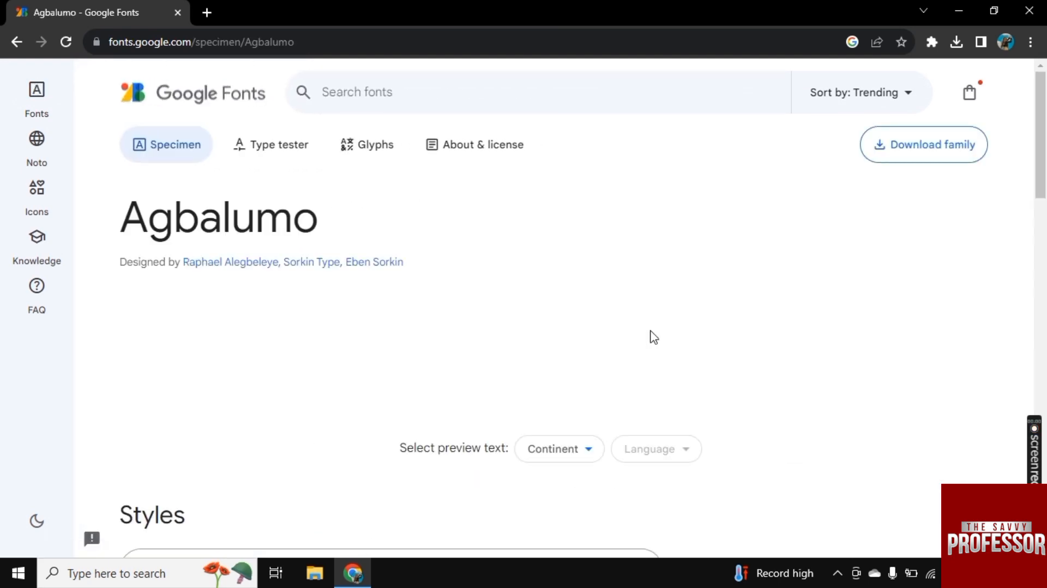
# Resize the Agbalumo style preview to about 39px and select Regular 400.
pyautogui.scroll(-3)
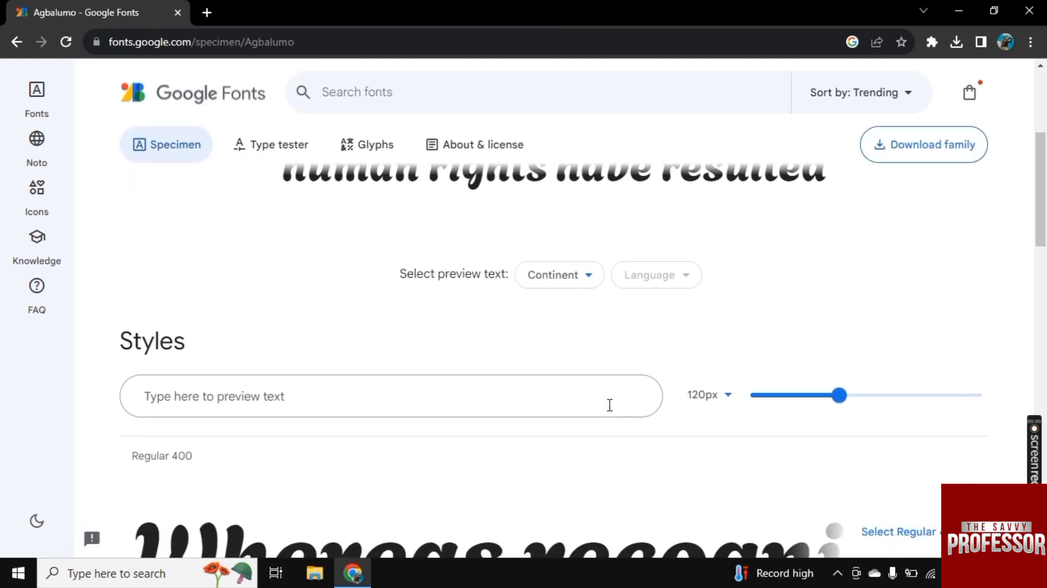
pyautogui.moveTo(840, 394); pyautogui.dragTo(792, 394)
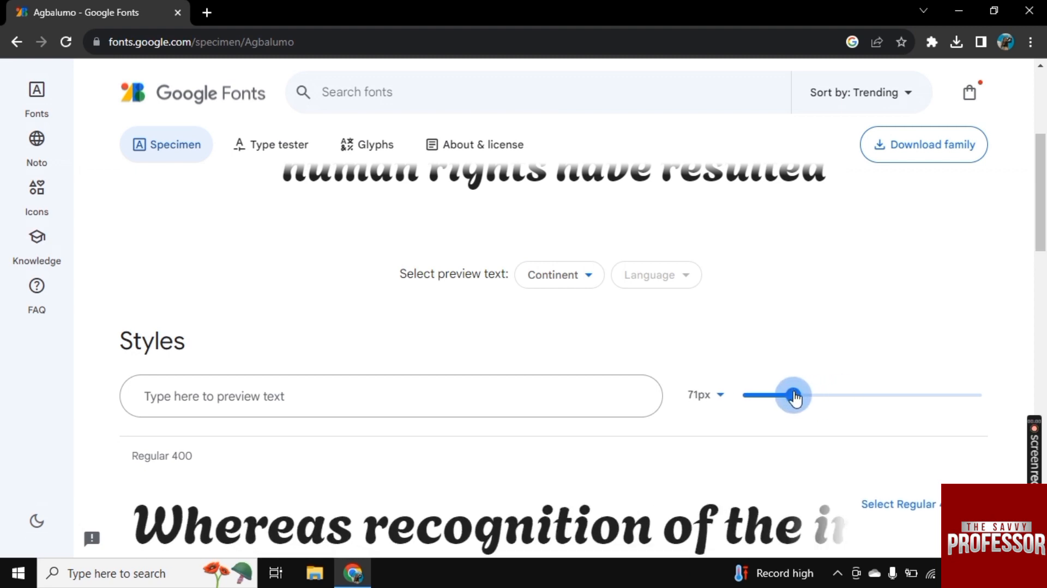
pyautogui.moveTo(793, 394); pyautogui.dragTo(766, 394)
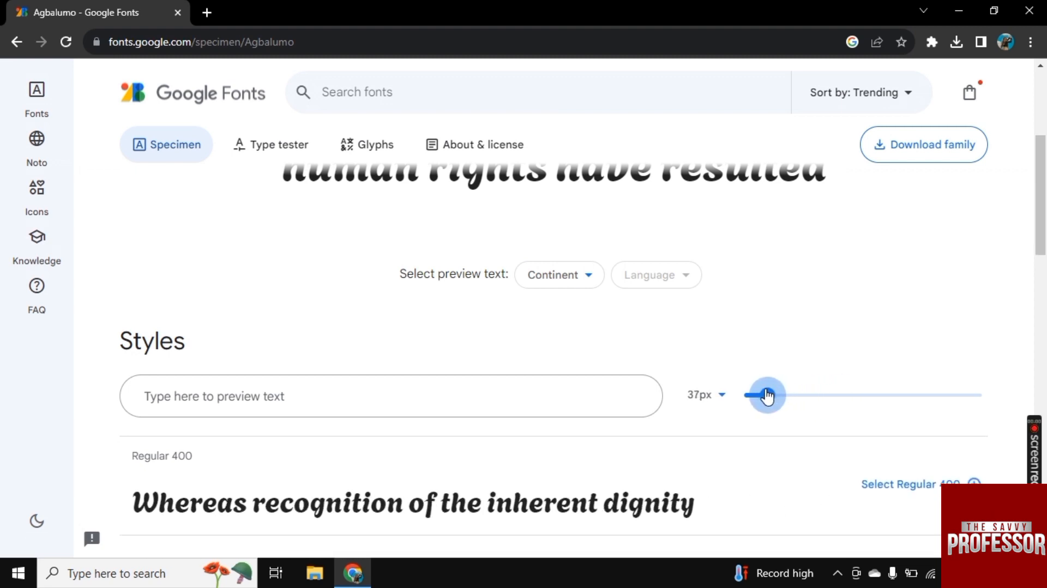
pyautogui.moveTo(766, 395); pyautogui.dragTo(759, 394)
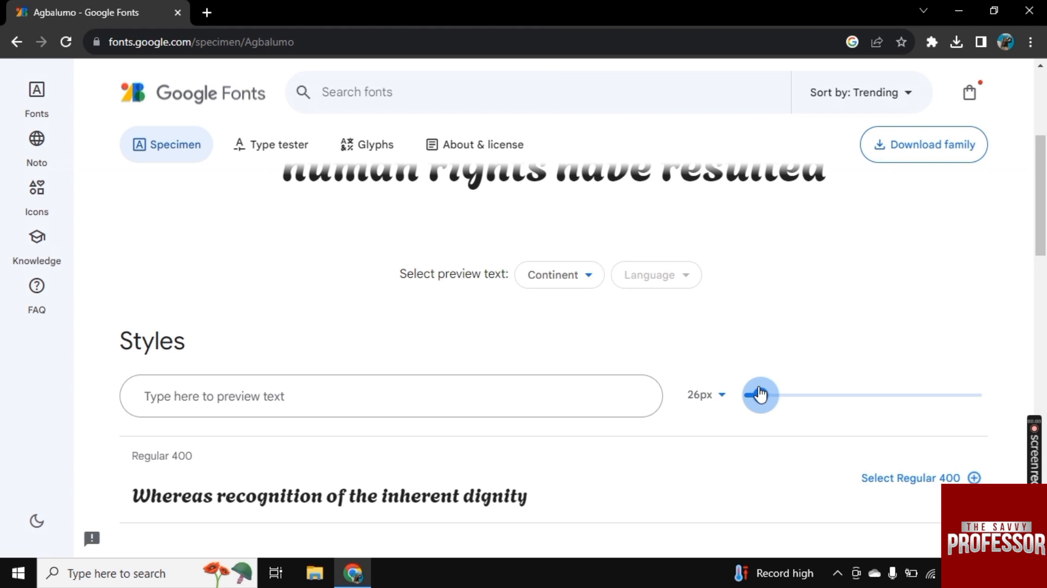
pyautogui.moveTo(760, 394); pyautogui.dragTo(742, 324)
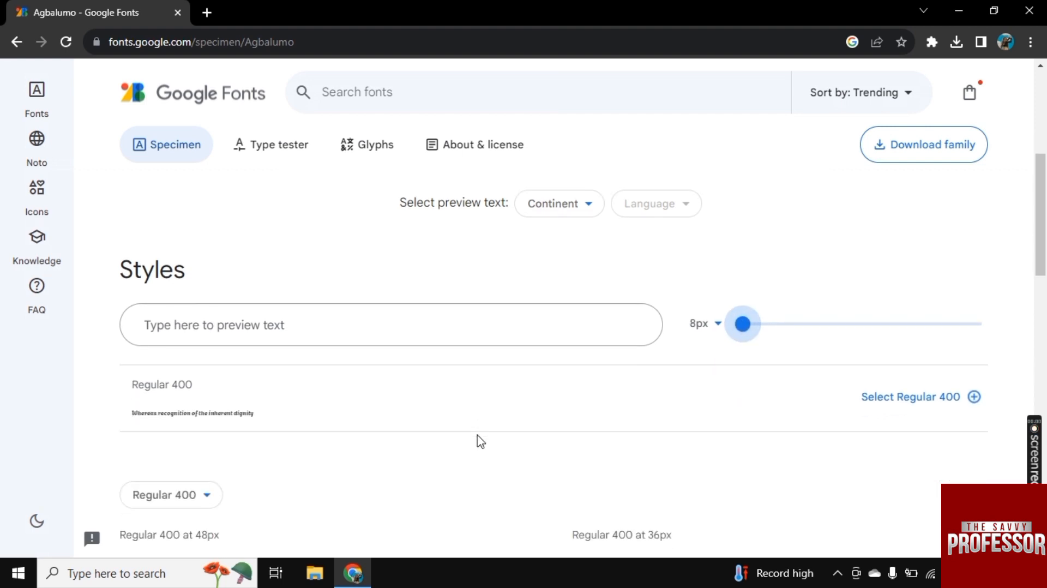
pyautogui.moveTo(742, 324); pyautogui.dragTo(767, 333)
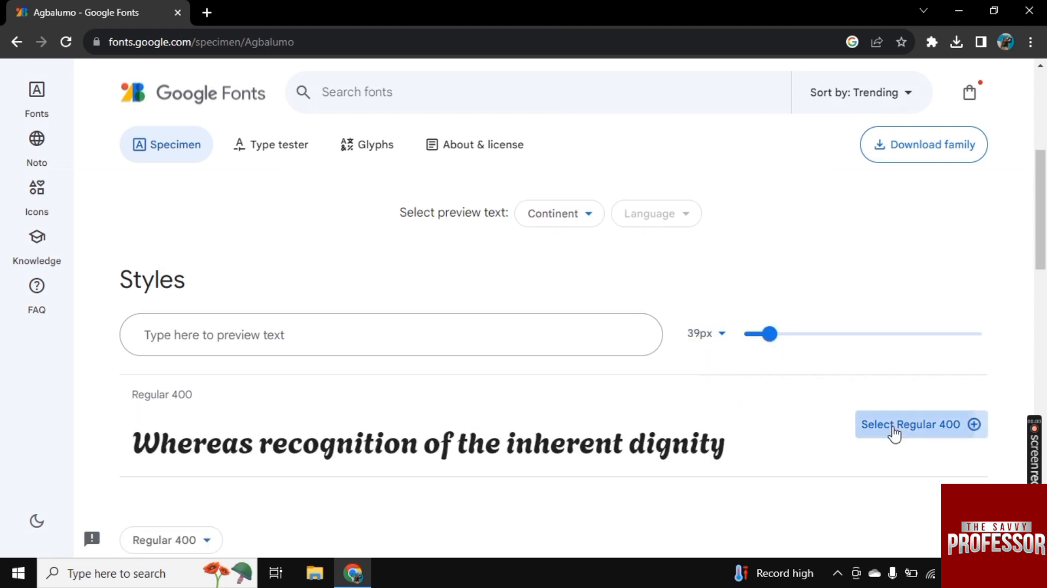
pyautogui.click(909, 424)
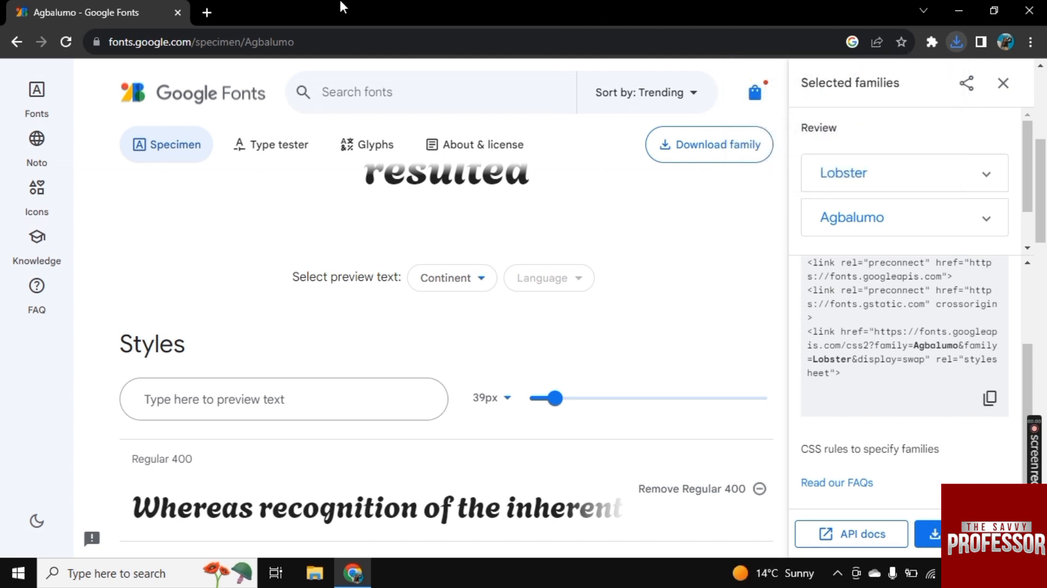
# Open a new tab showing the Webflow dashboard with Savvy's Sublime and Dynamite sites.
pyautogui.click(208, 12)
pyautogui.write('webflow.com/dashboard/sites/savvys-sublime-site/settings')
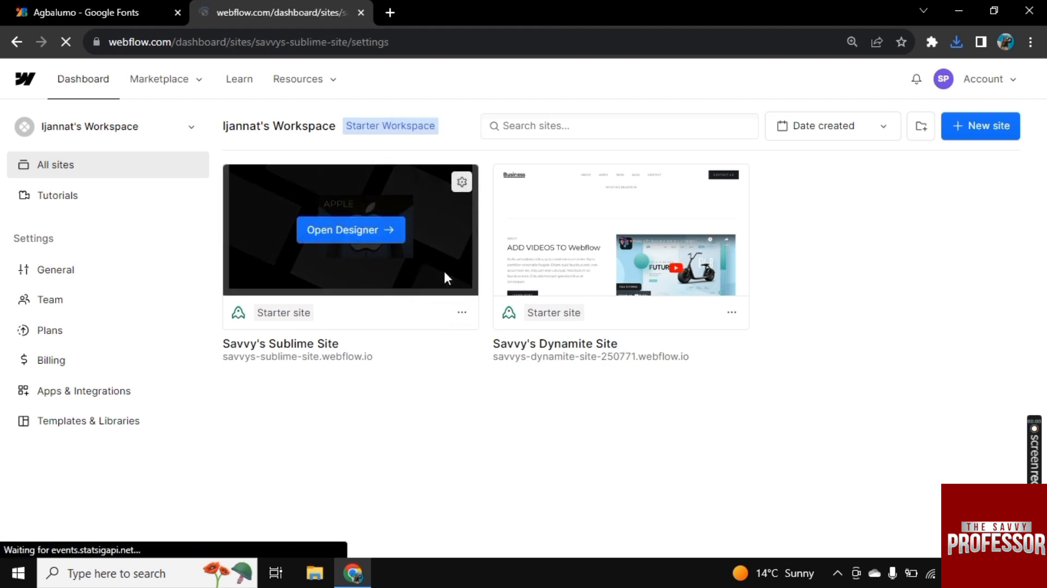
# Open Savvy's Sublime Site settings and go to the Fonts page.
pyautogui.click(462, 182)
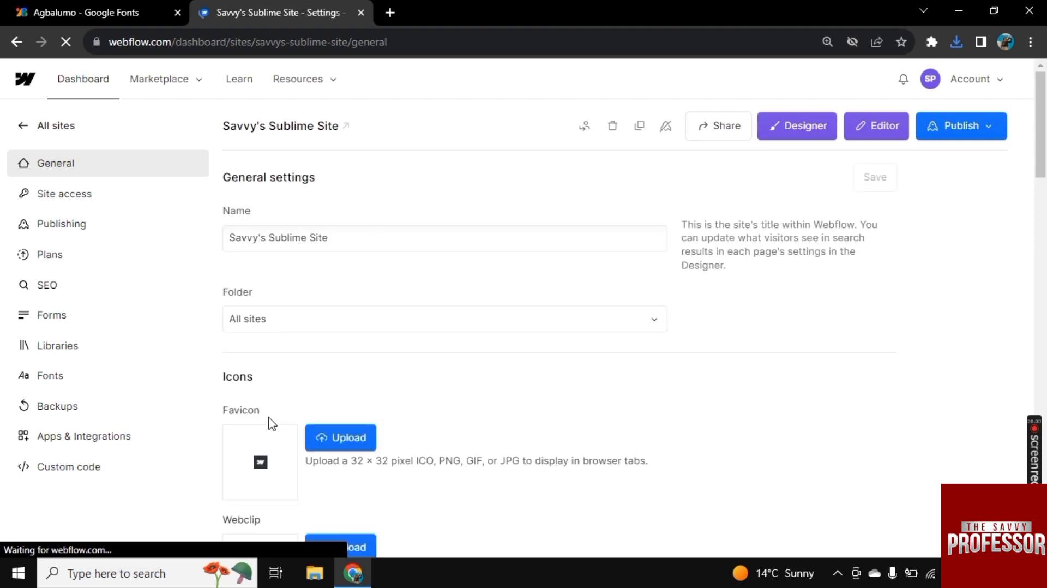
pyautogui.click(49, 375)
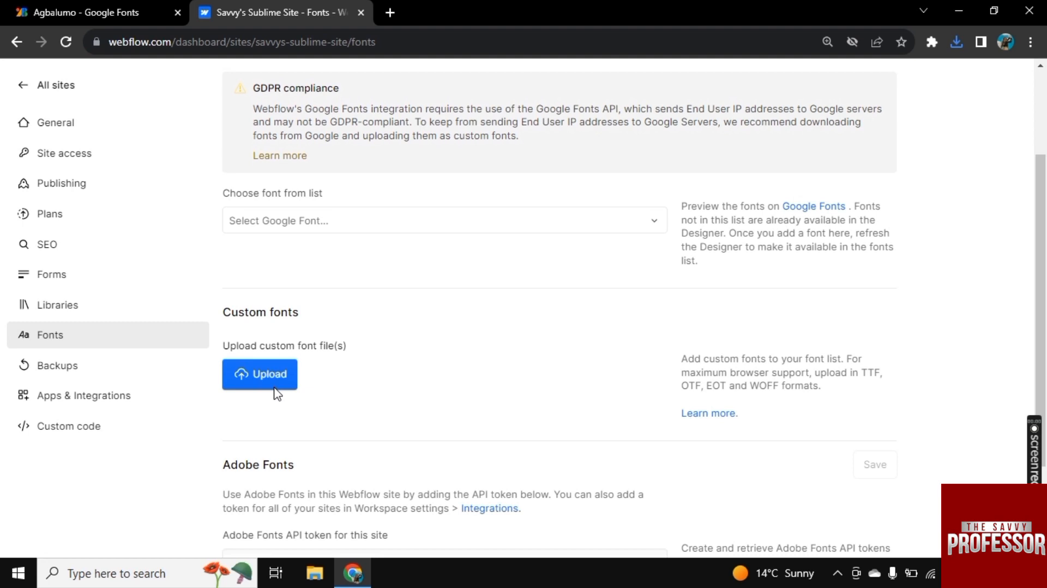
pyautogui.moveTo(259, 374)
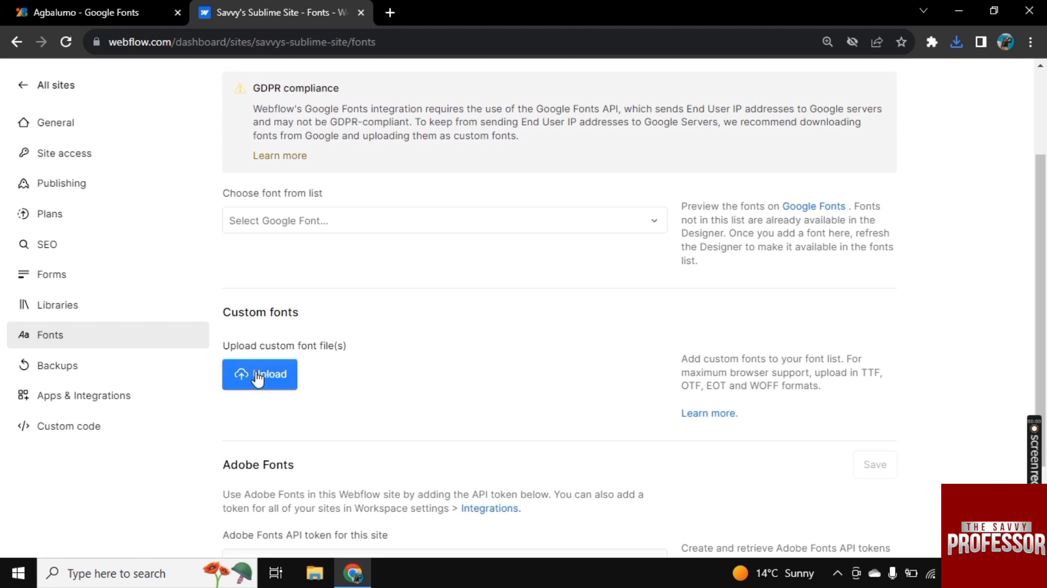
# Upload Agbalumo,Lobster.zip under Custom fonts, giving family name Agbalumo Lobster.
pyautogui.click(259, 374)
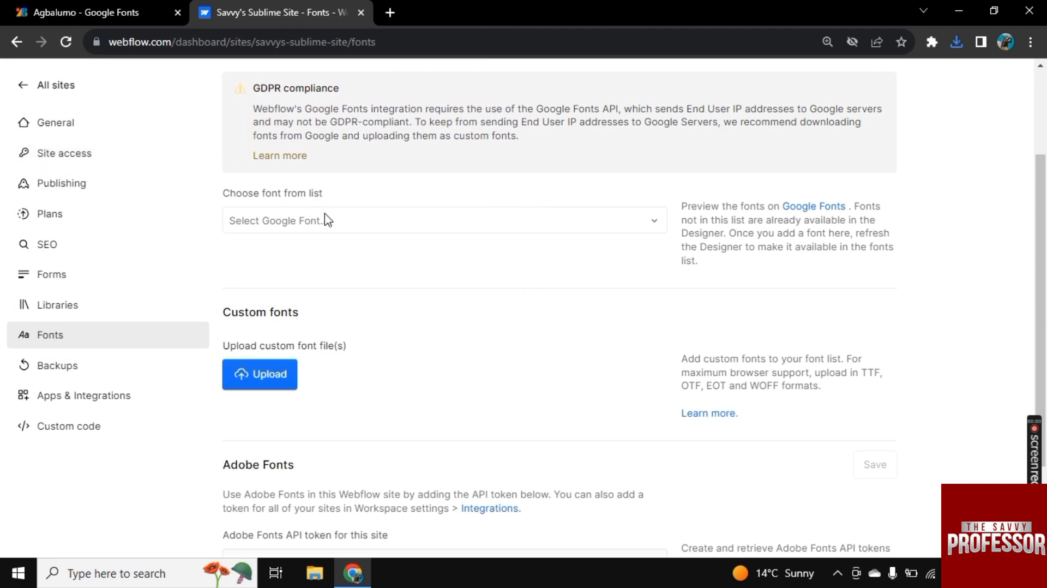
pyautogui.moveTo(380, 387)
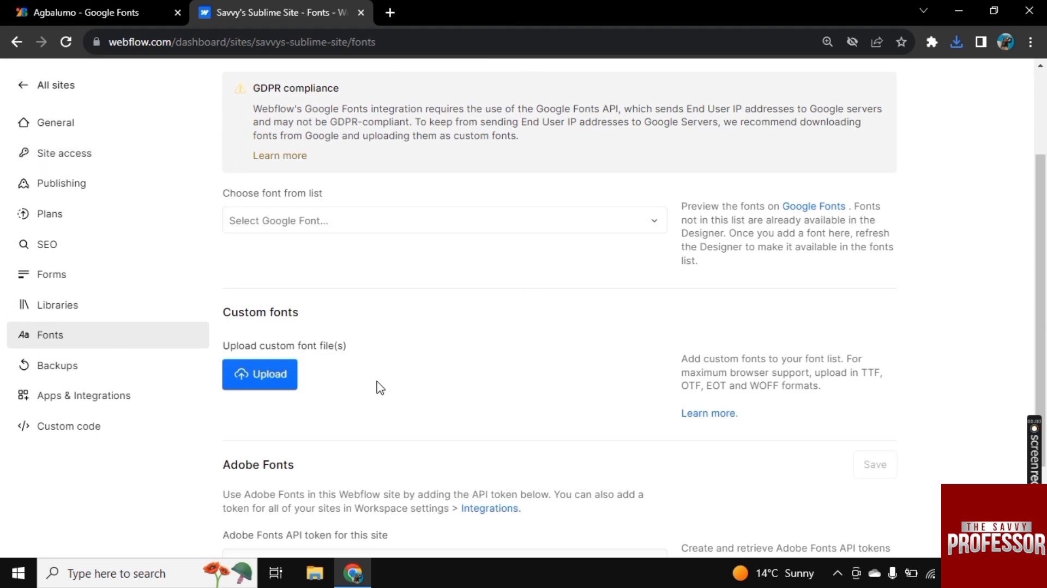
pyautogui.click(258, 373)
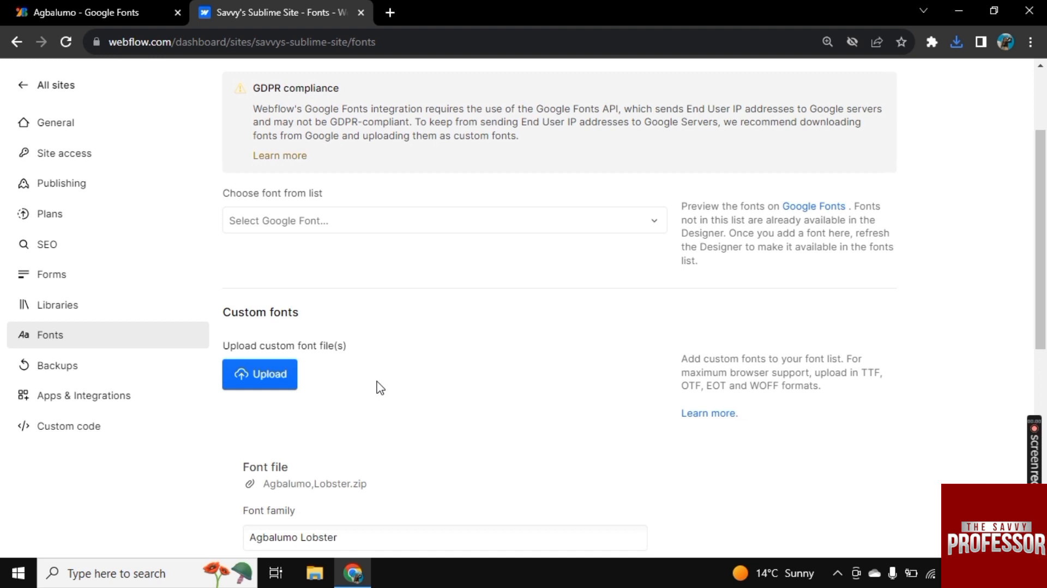
pyautogui.scroll(-3)
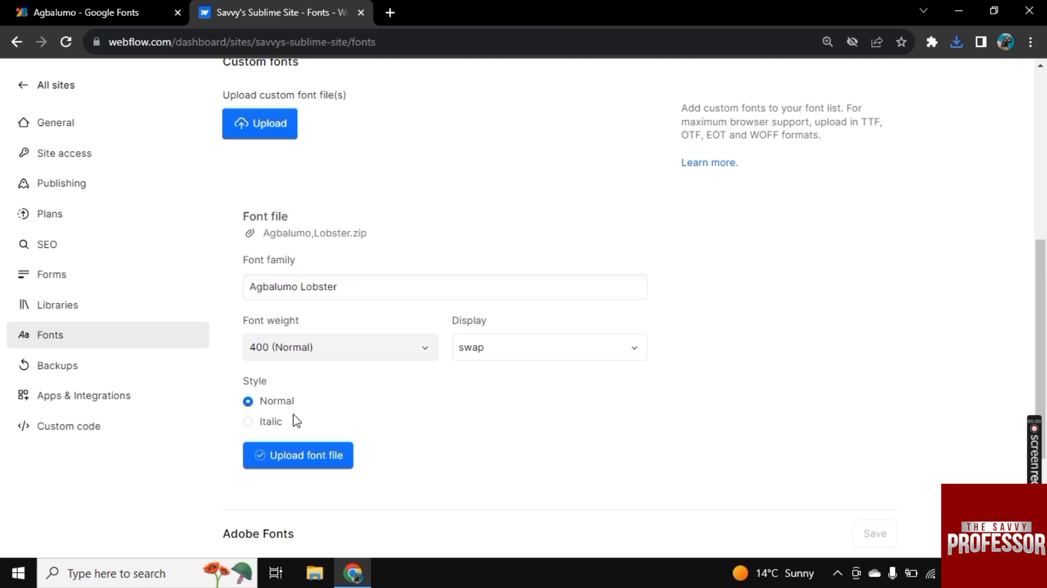
# Set the Agbalumo Lobster font style to Italic and upload the font file.
pyautogui.click(248, 421)
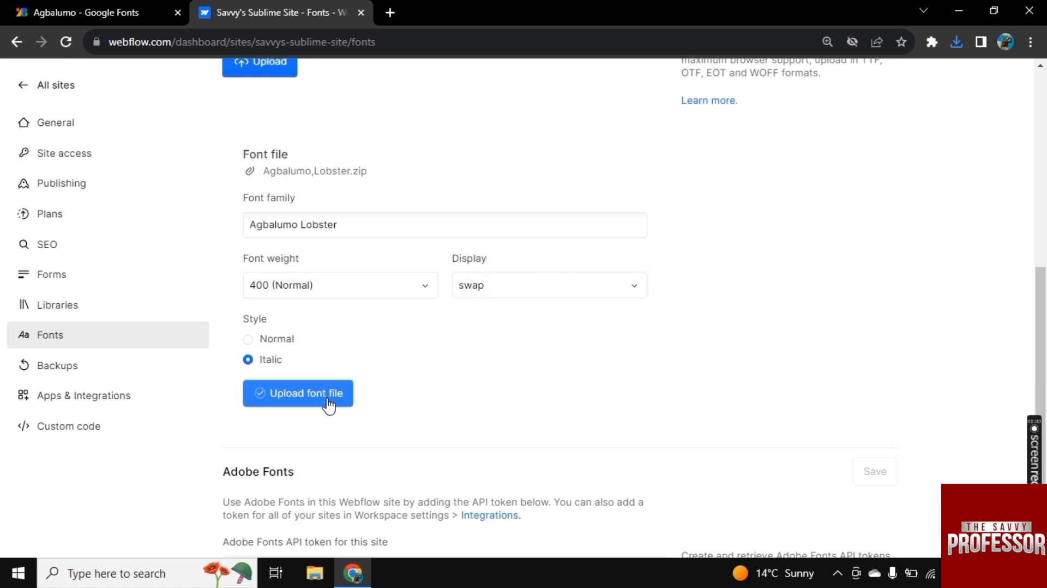
pyautogui.click(297, 392)
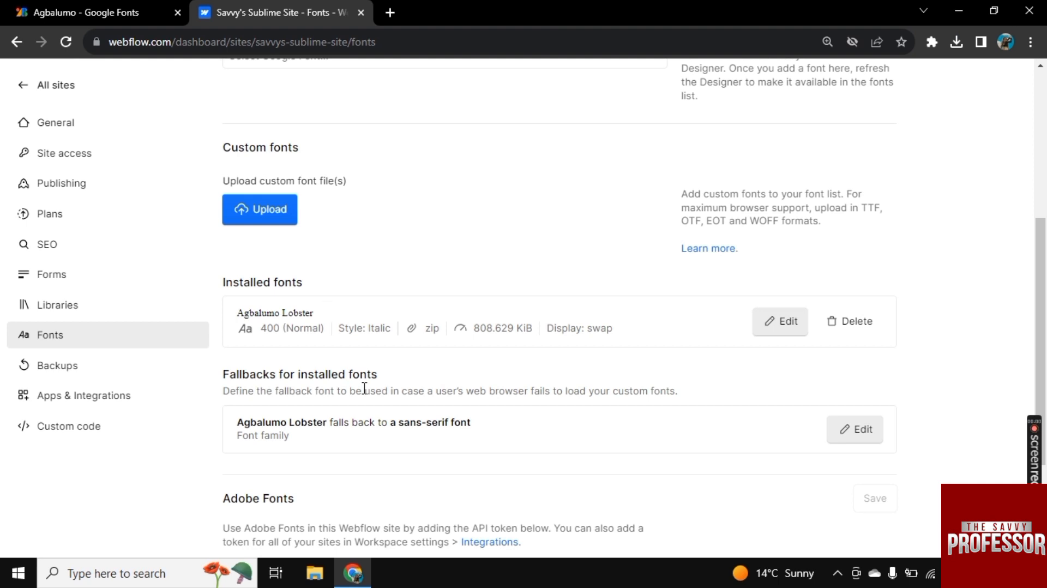
pyautogui.moveTo(407, 357)
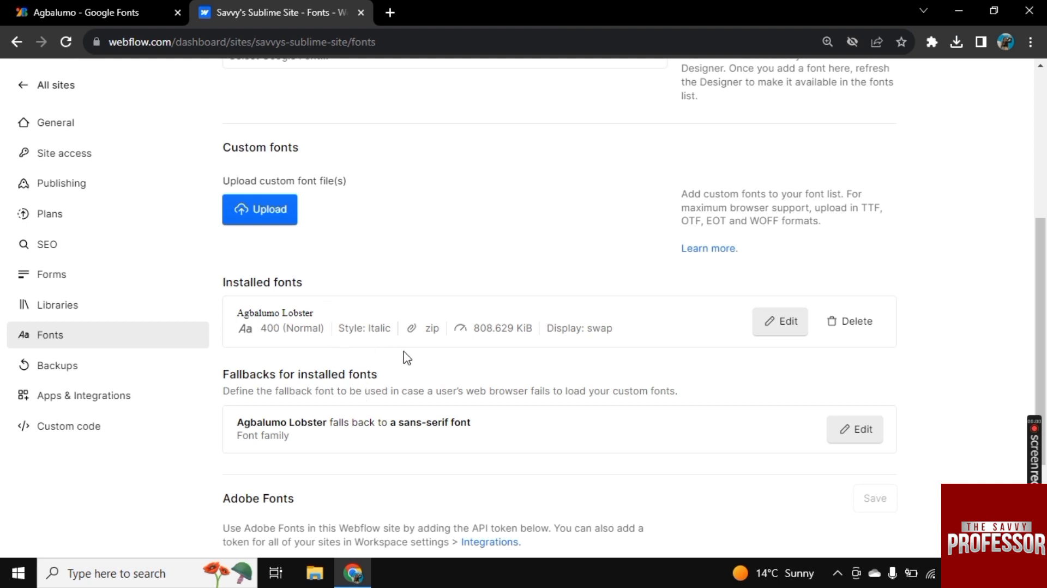